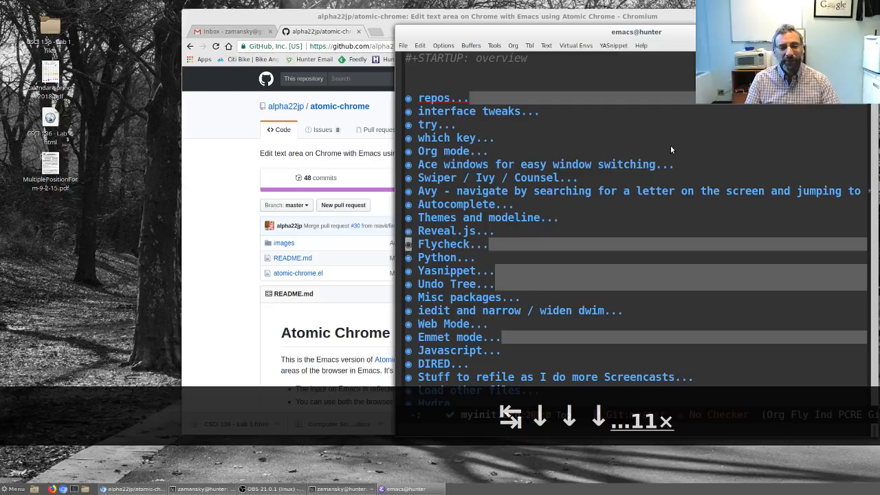
# - Scroll through the atomic-chrome GitHub repository README in Chromium
pyautogui.scroll(-3)
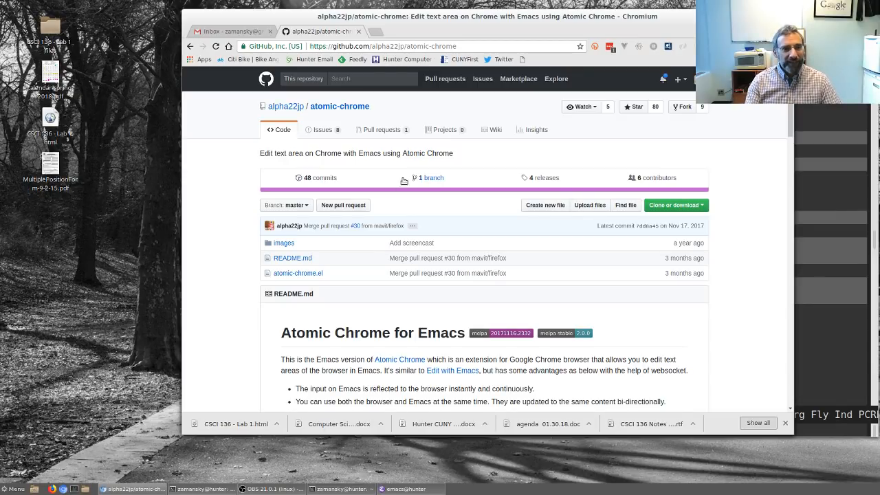
pyautogui.moveTo(357, 59)
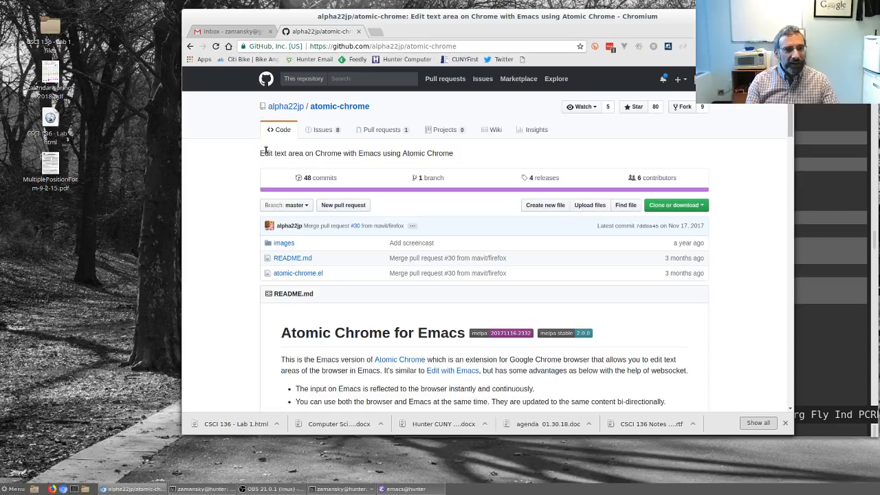
pyautogui.moveTo(234, 157)
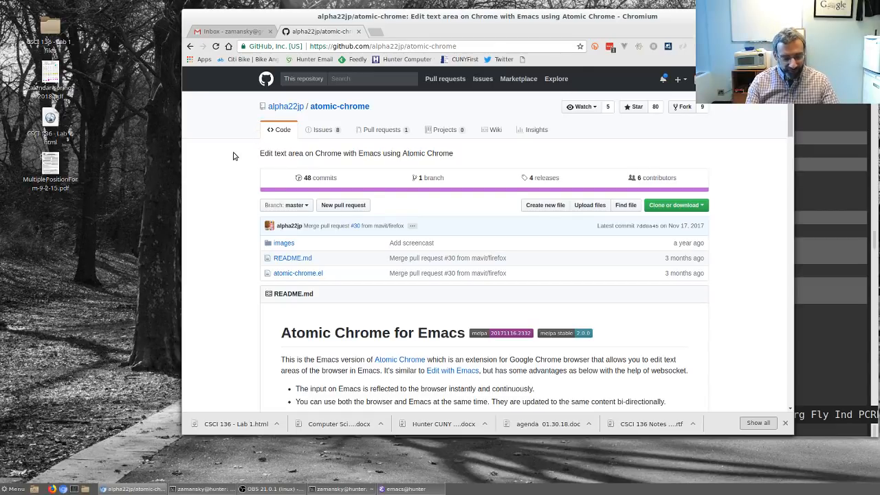
# - Search Google in a new tab for 'alfred thompson computer science teacher'
pyautogui.press('ctrl+t')
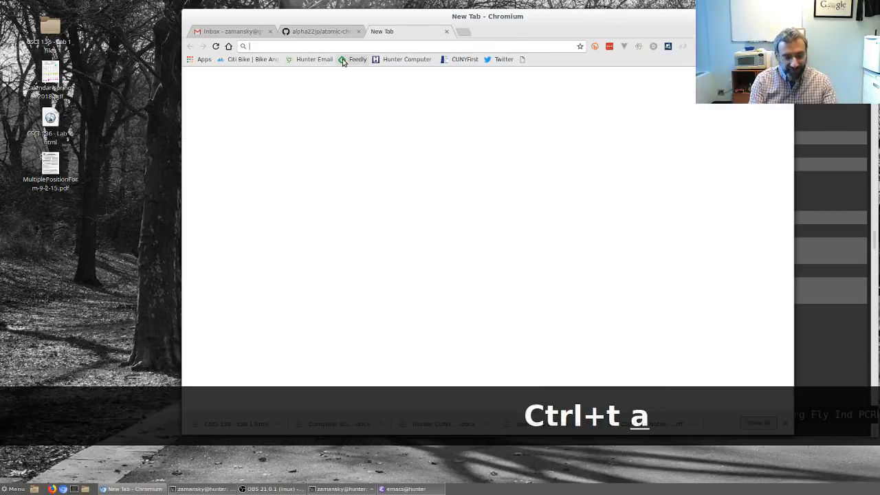
pyautogui.write('alfred thompson')
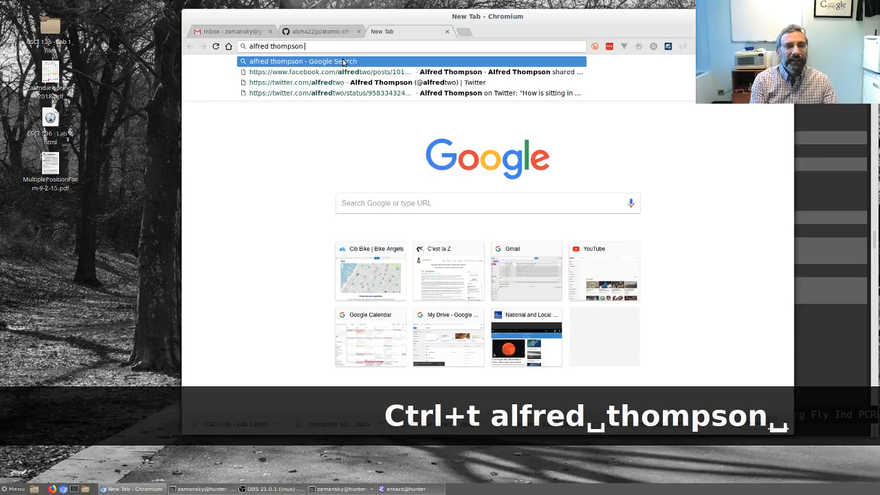
pyautogui.write('comput')
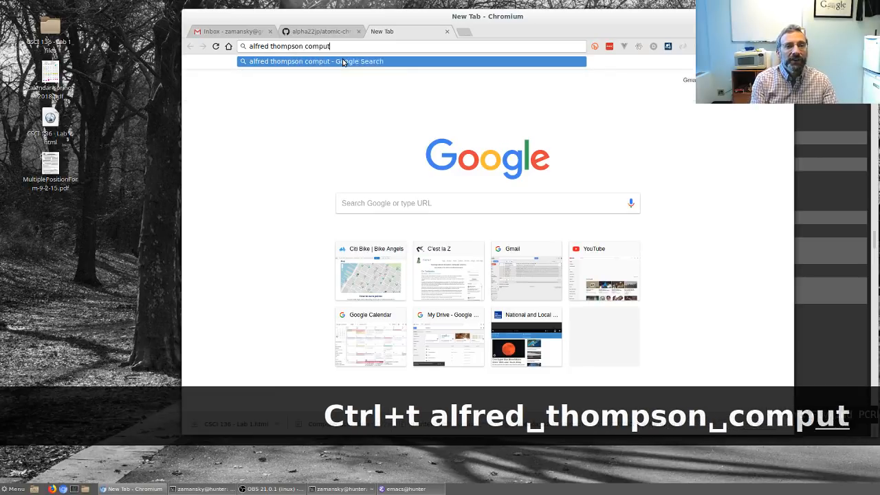
pyautogui.write('er sciene')
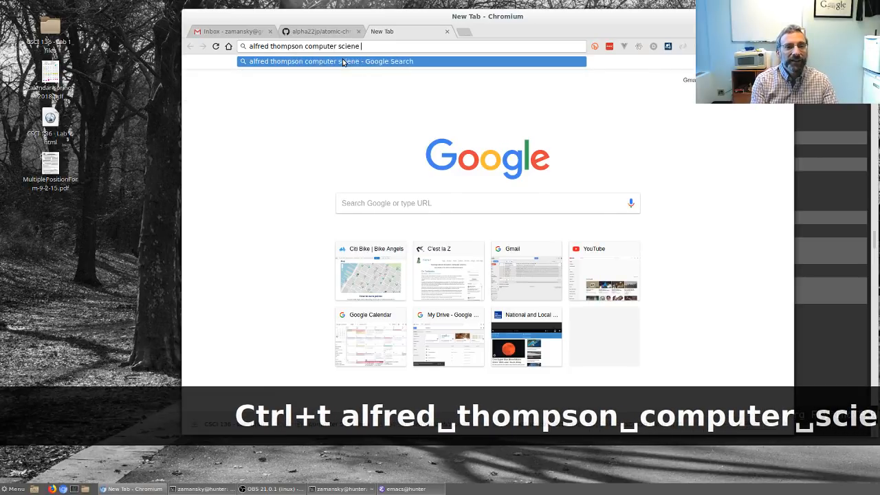
pyautogui.write(' teacher')
pyautogui.press('Return')
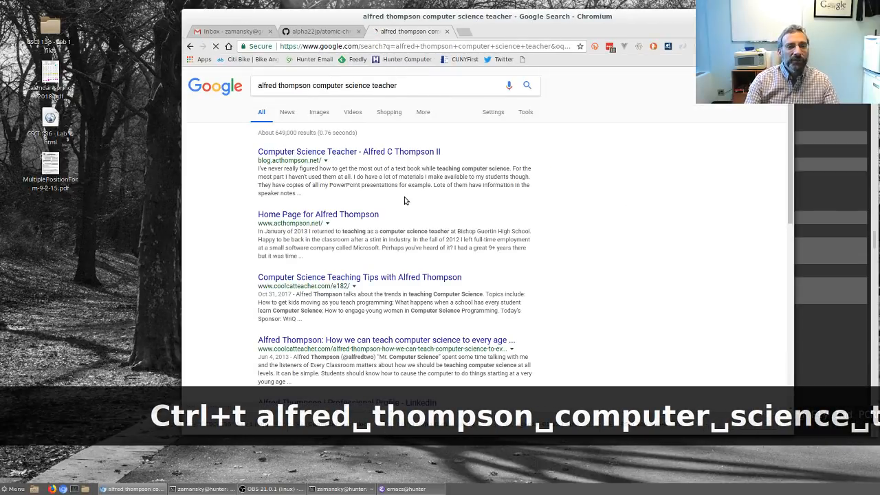
# - Visit the Computer Science Teacher blog and view a post's Blogger comment form
pyautogui.click(350, 151)
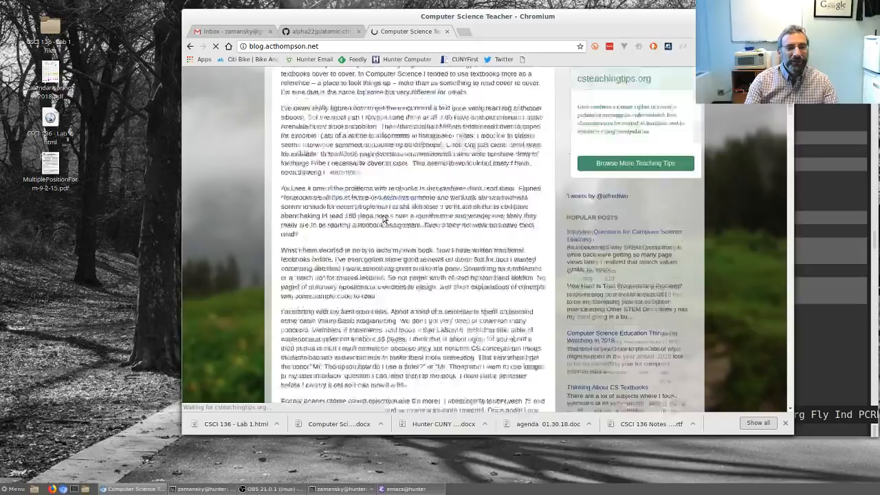
pyautogui.scroll(-3)
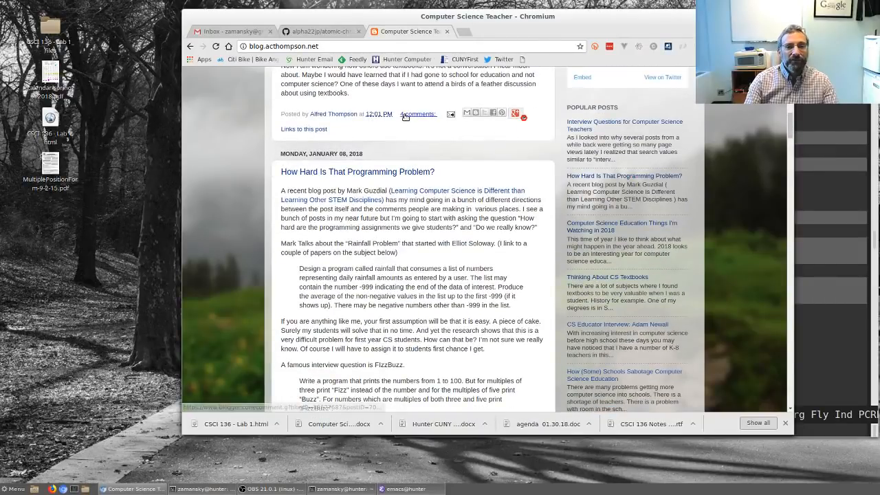
pyautogui.click(418, 113)
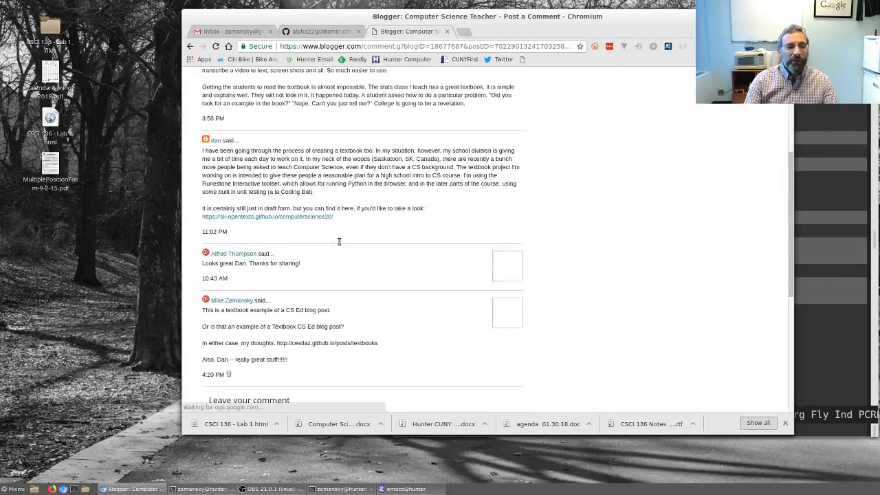
pyautogui.scroll(-3)
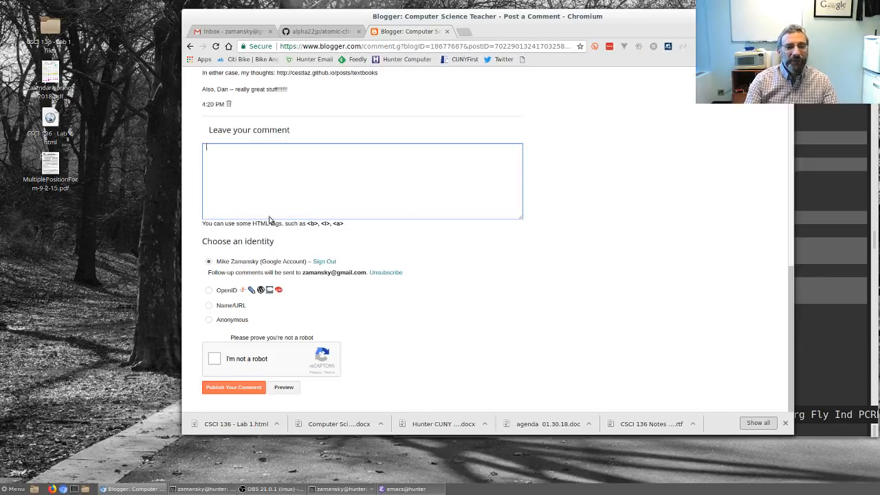
pyautogui.moveTo(352, 106)
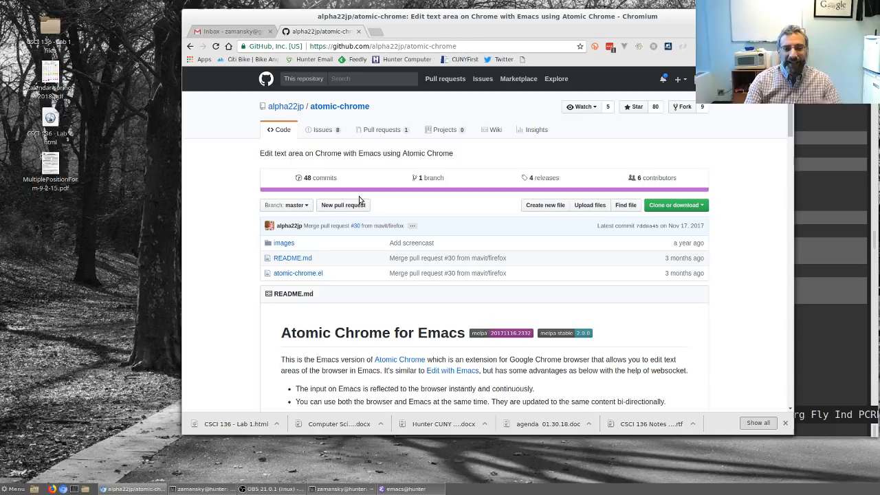
# - Glance at the Atomic Chrome extension's web store page in a new tab, then close it
pyautogui.scroll(-3)
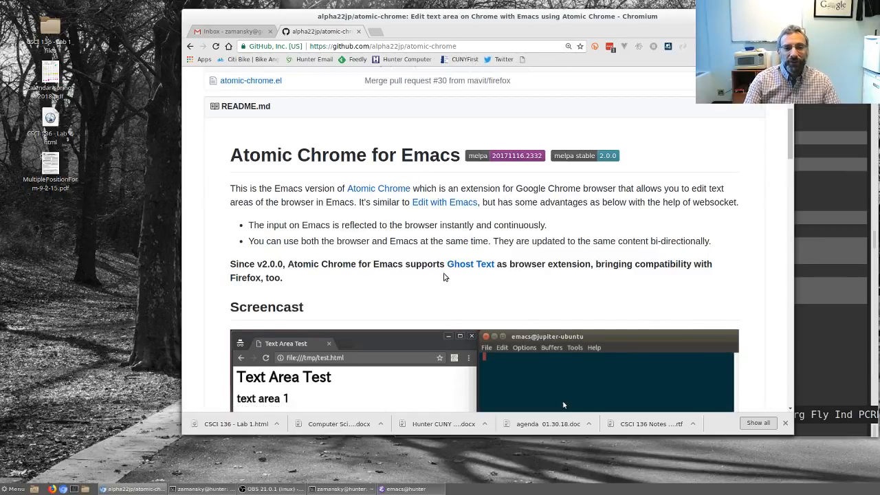
pyautogui.scroll(-3)
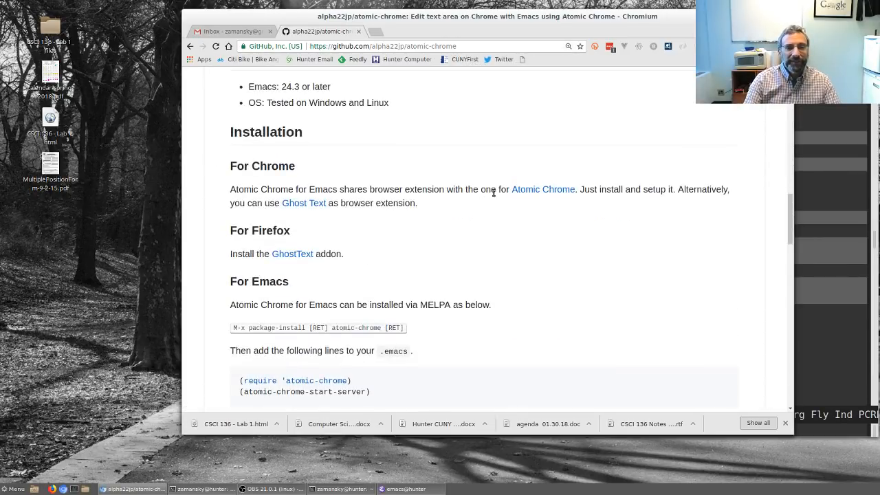
pyautogui.rightClick(542, 190)
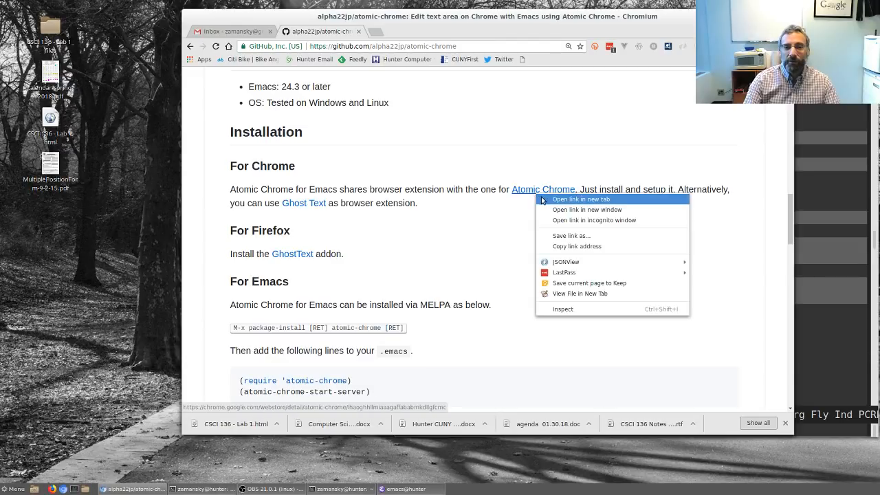
pyautogui.click(582, 198)
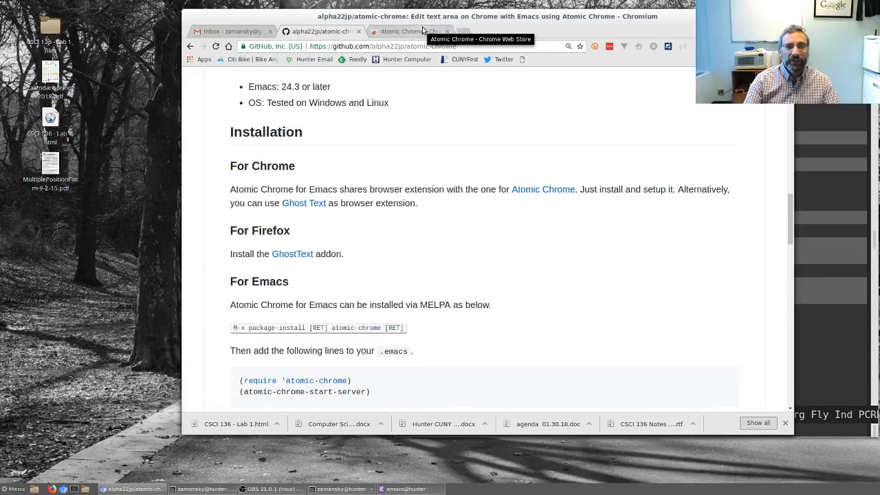
pyautogui.press('Ctrl+w')
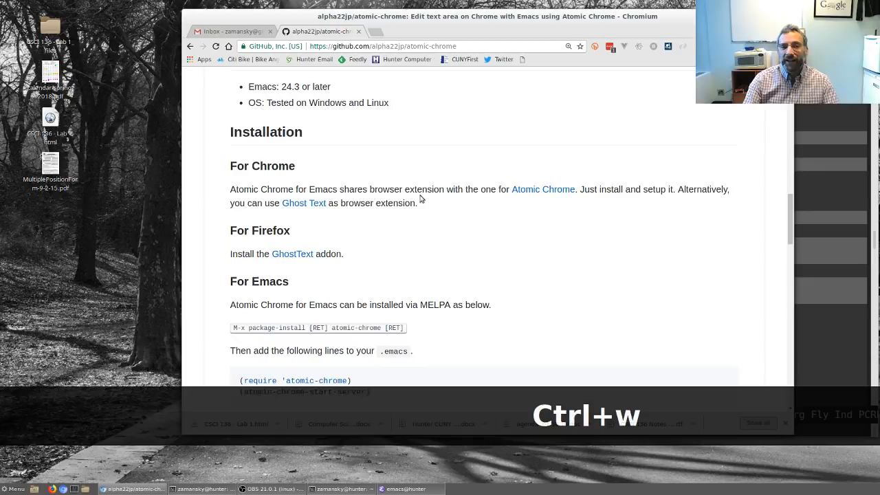
# - Bring the README's Emacs installation and Usage sections into view
pyautogui.scroll(-3)
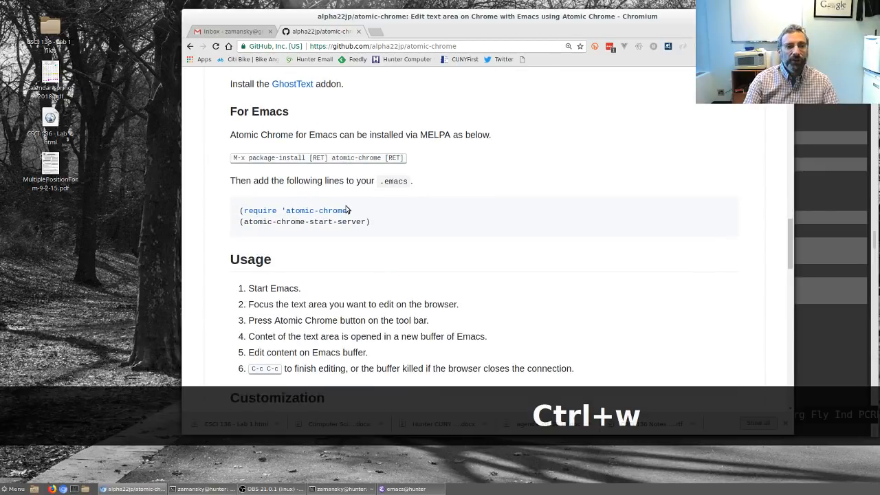
pyautogui.press('ctrl+w')
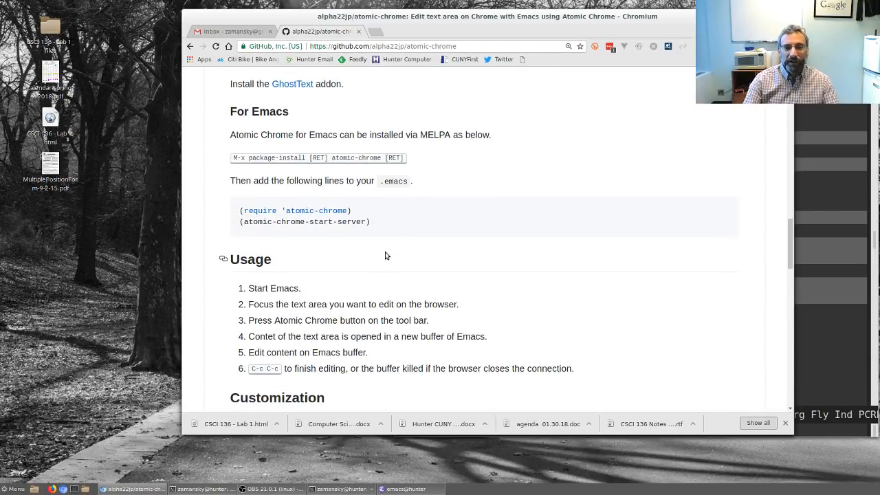
pyautogui.moveTo(780, 194)
pyautogui.write('Atomic Chrome')
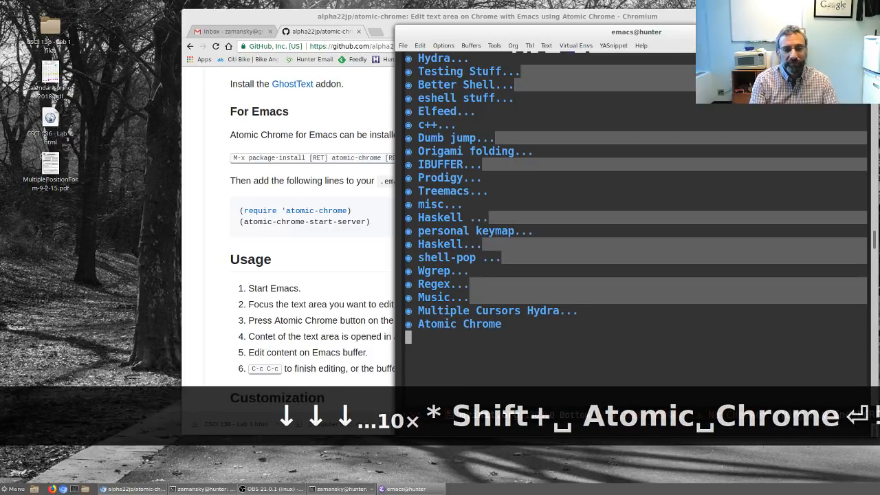
# - Write an emacs-lisp source block with (use-package atomic-chrome :ensure ...) in the config
pyautogui.write('#+BEGIN_SRC emacs-lius')
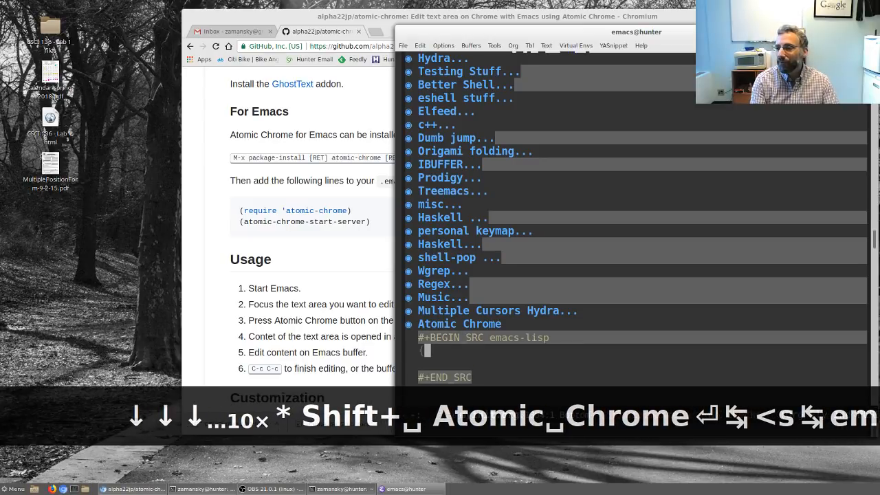
pyautogui.write('(use-package a')
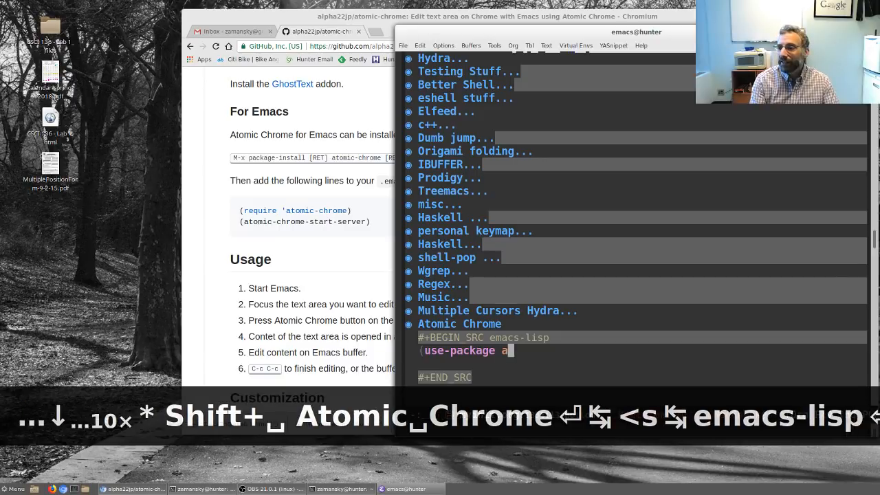
pyautogui.write('tomic-chrome')
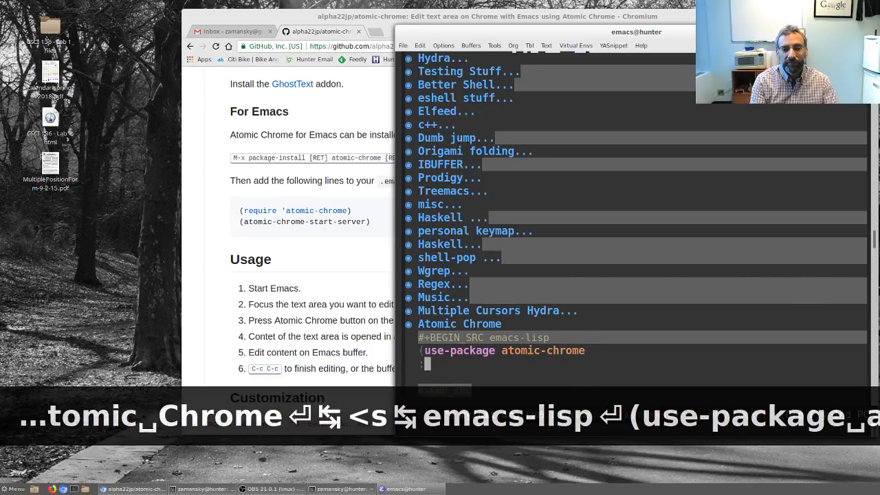
pyautogui.write(':ensure t')
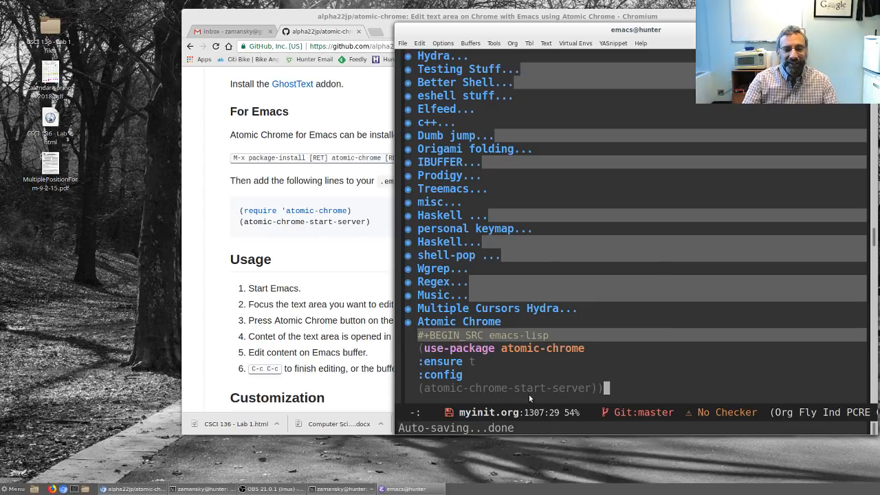
pyautogui.moveTo(622, 390)
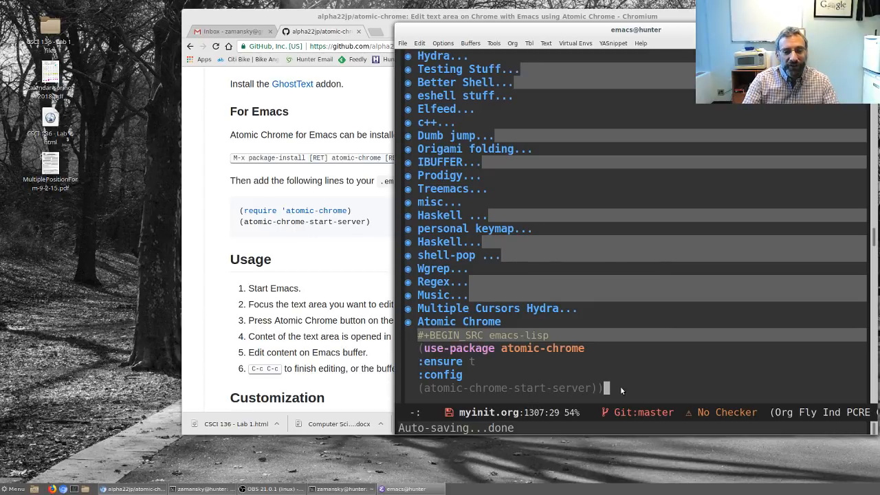
pyautogui.moveTo(631, 391)
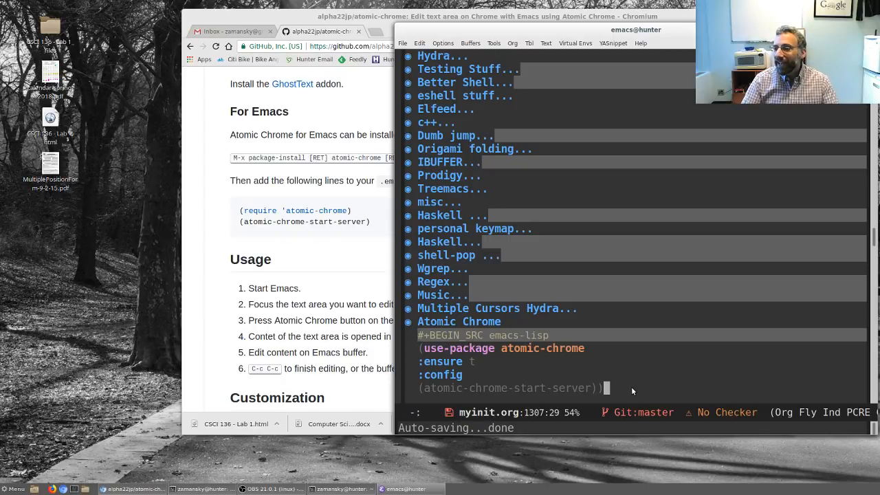
# - Evaluate the Atomic Chrome block with C-c C-c so the editing server starts
pyautogui.scroll(-3)
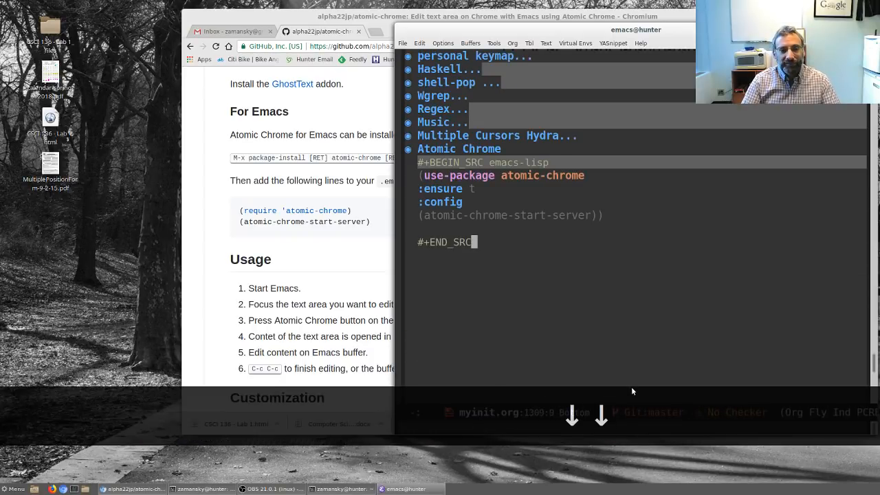
pyautogui.press('Ctrl+x Ctrl+e')
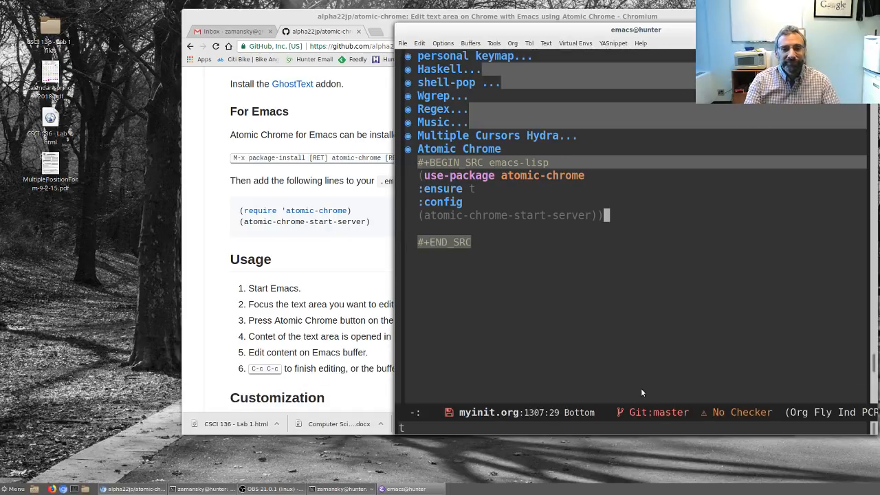
pyautogui.moveTo(539, 242)
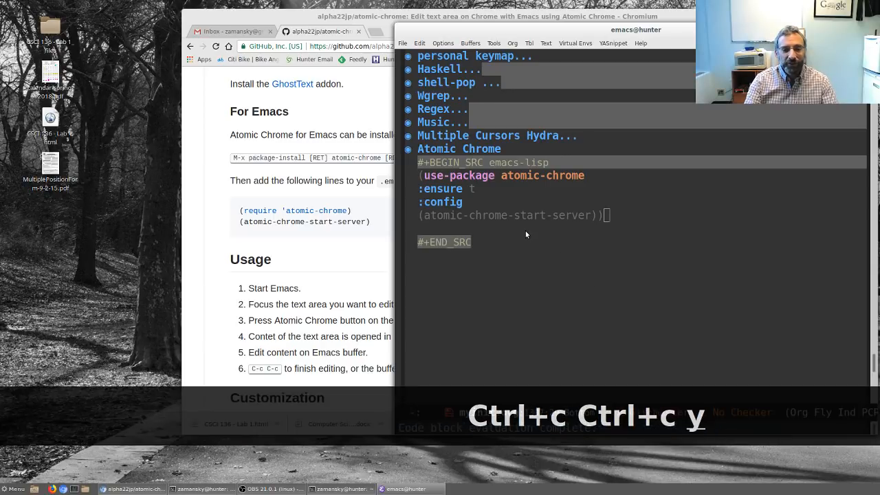
pyautogui.press('ctrl+c ctrl+c')
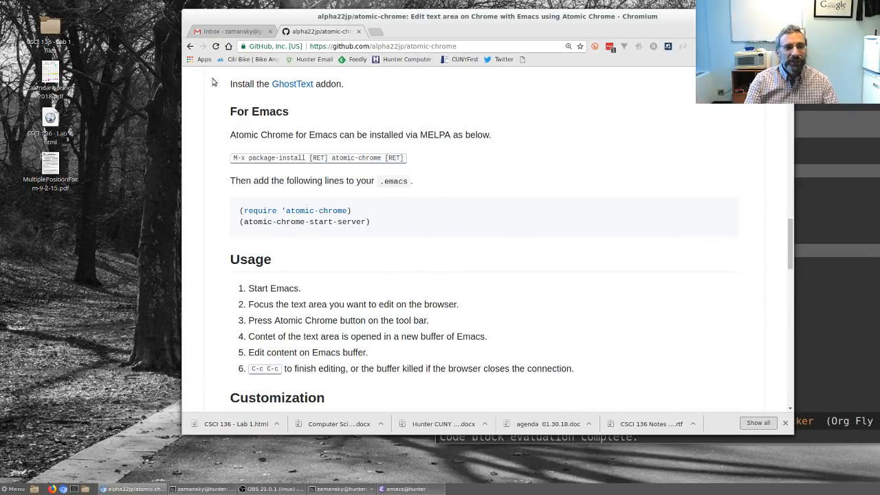
# - Compose a Gmail message and edit its body in an Emacs buffer via Atomic Chrome, typing test text
pyautogui.click(231, 30)
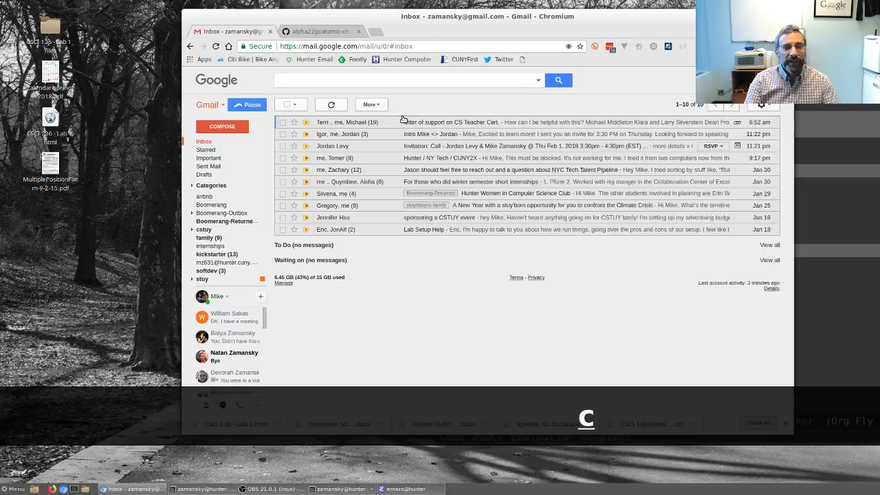
pyautogui.click(223, 126)
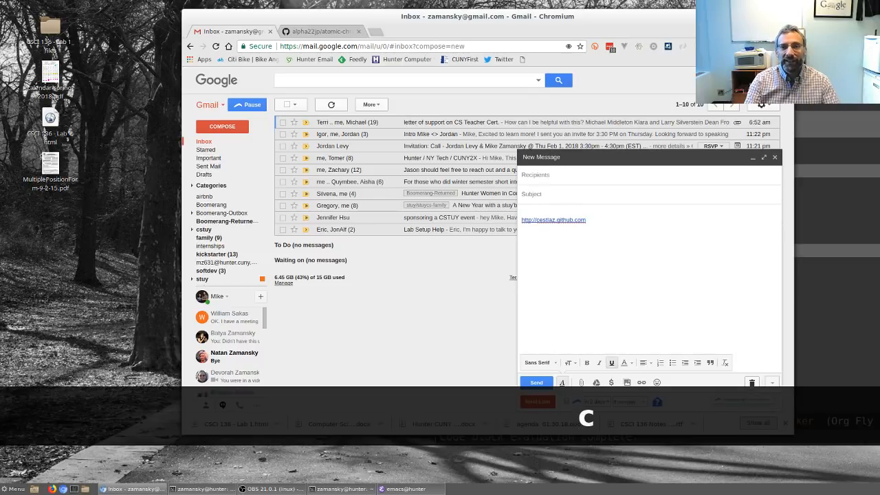
pyautogui.click(406, 489)
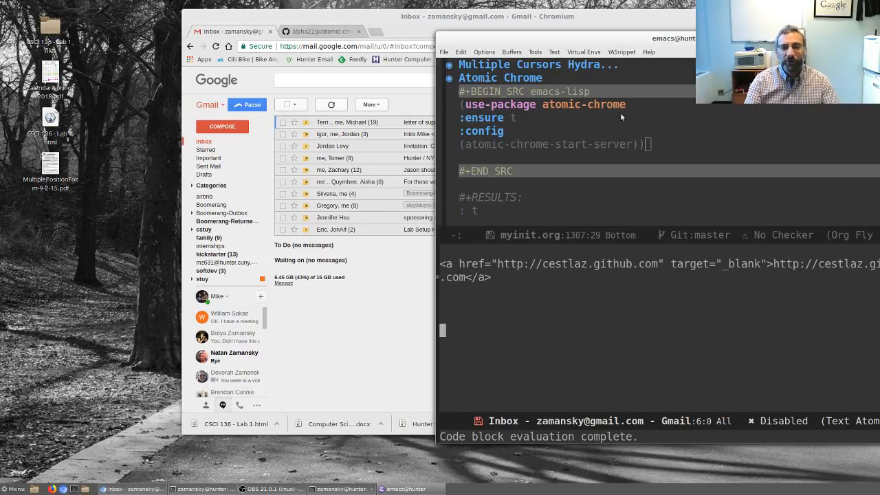
pyautogui.moveTo(552, 303)
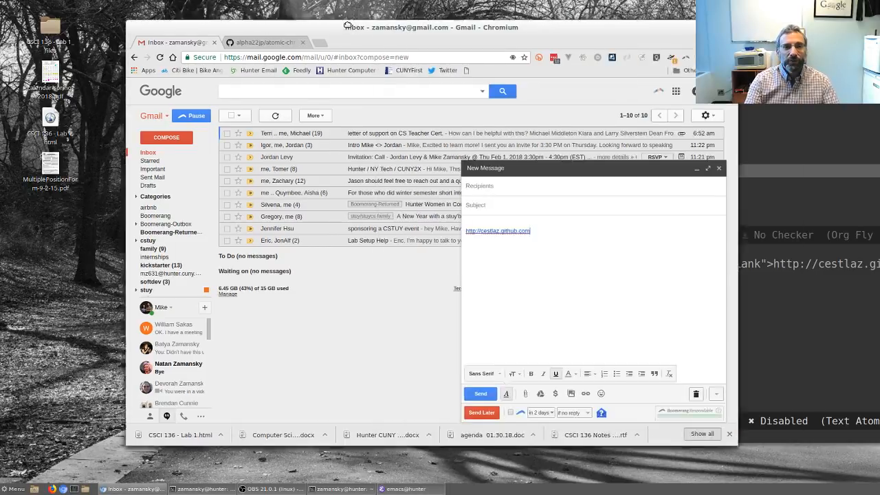
pyautogui.click(404, 489)
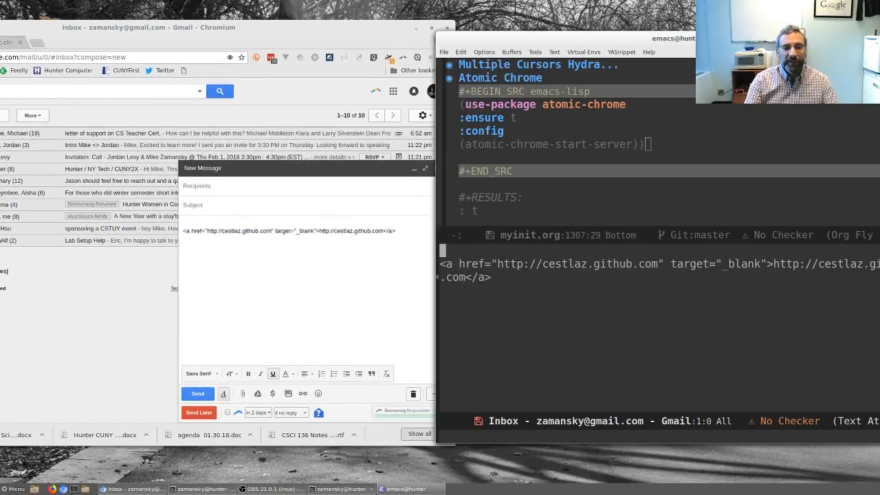
pyautogui.write('dsfdsfdsfsdfdsfdsf')
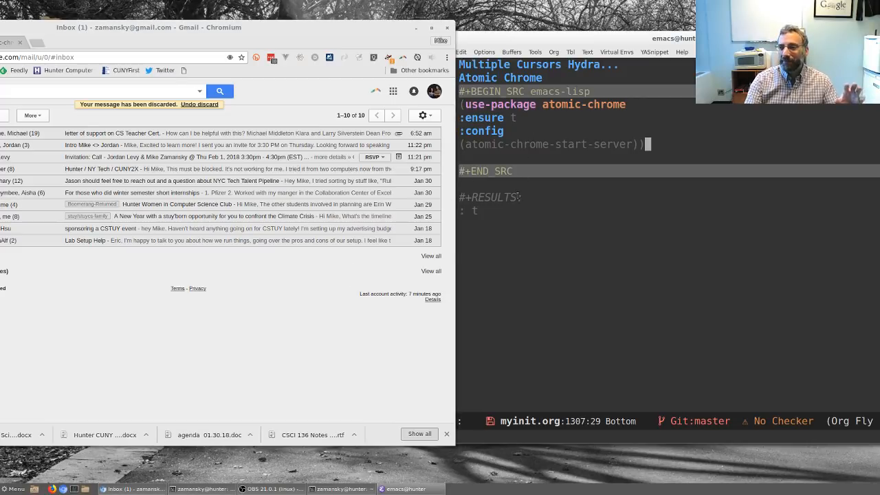
pyautogui.moveTo(627, 193)
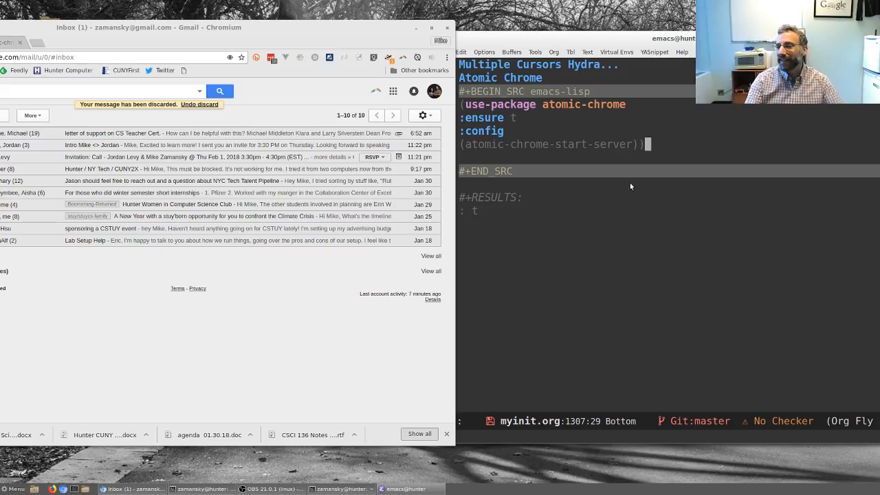
pyautogui.moveTo(566, 283)
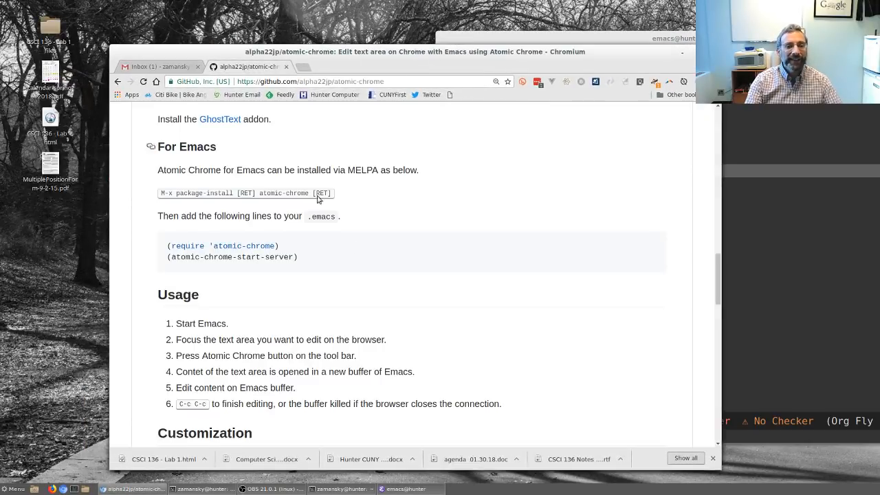
# - Copy the README's frame buffer-open-style setq line into the Atomic Chrome config, then return to Gmail
pyautogui.scroll(-3)
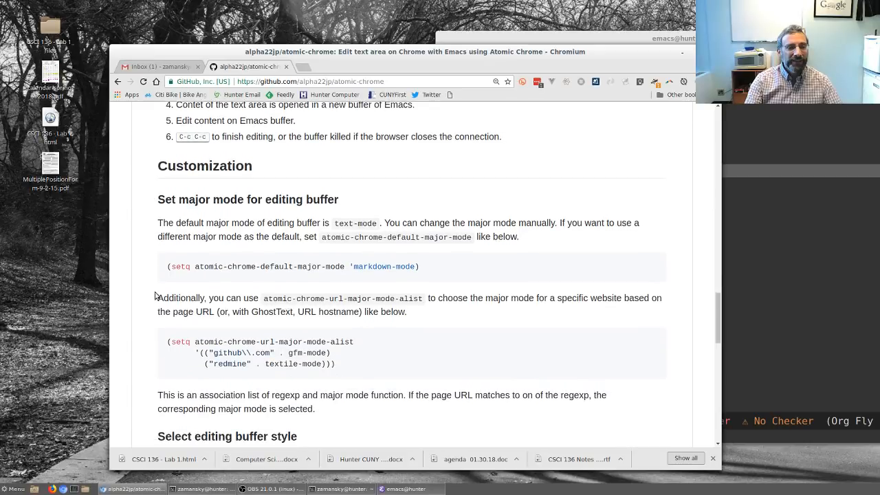
pyautogui.moveTo(198, 261)
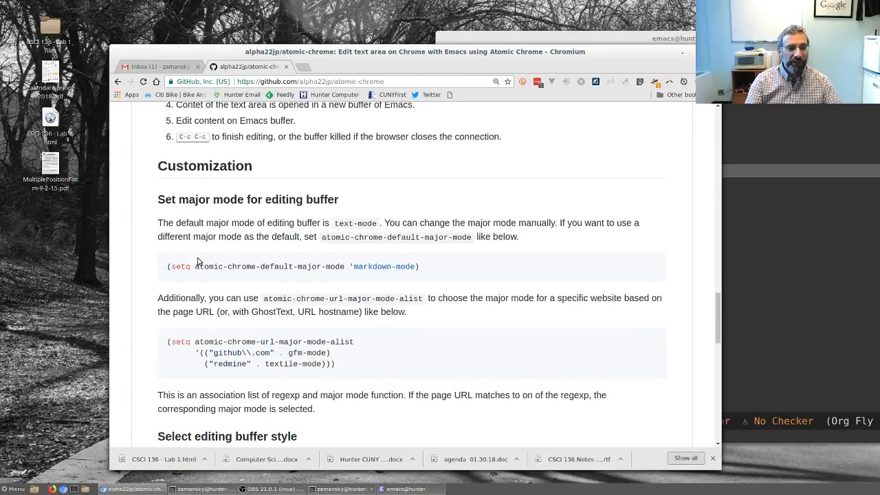
pyautogui.moveTo(426, 284)
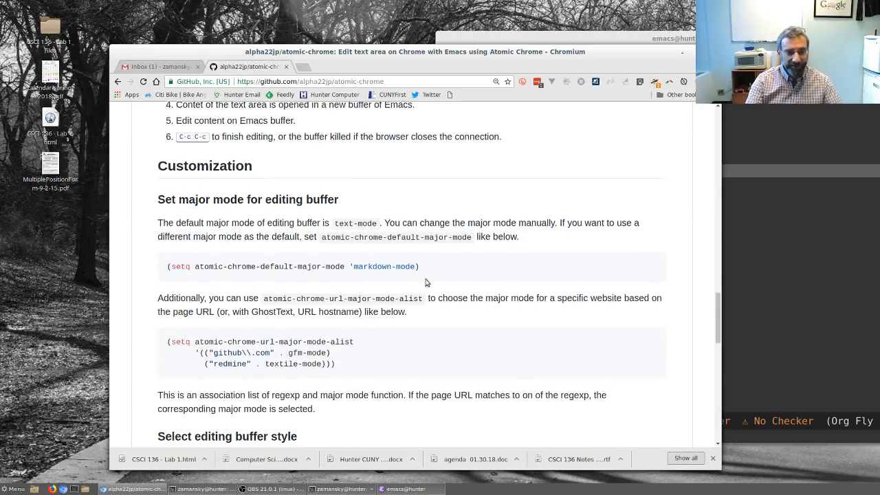
pyautogui.scroll(-3)
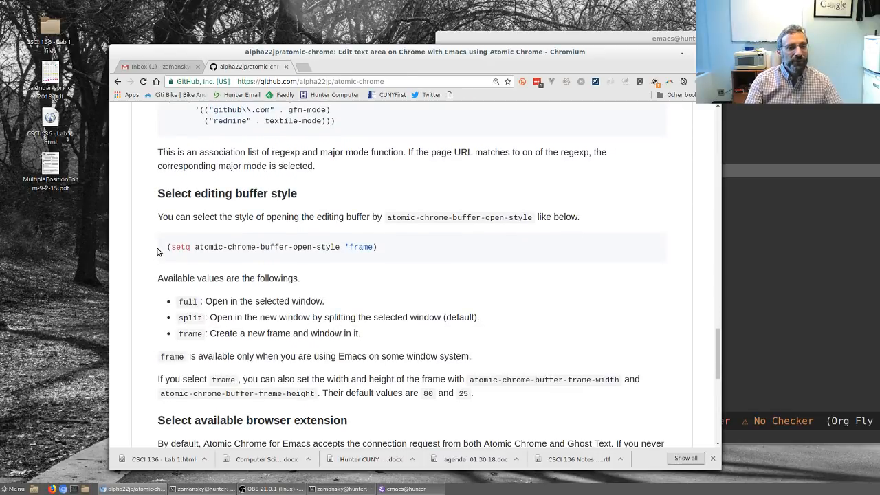
pyautogui.tripleClick(268, 247)
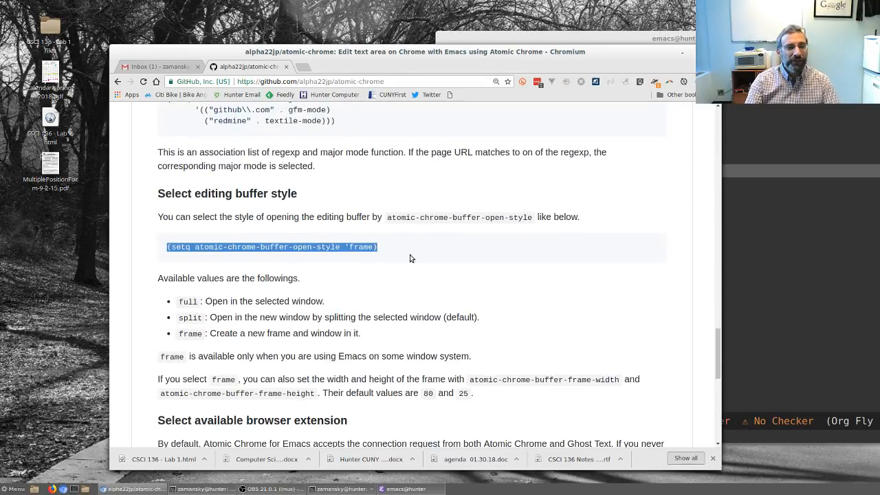
pyautogui.press('ctrl+c')
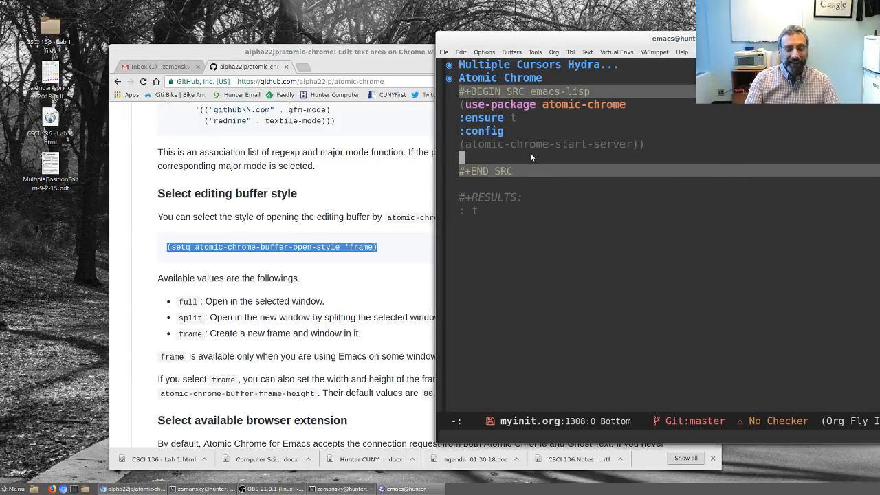
pyautogui.press('ctrl+y')
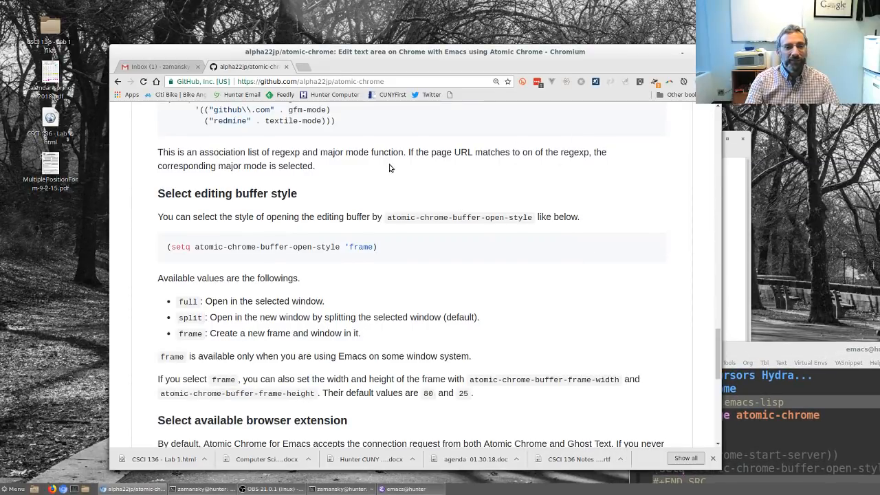
pyautogui.click(156, 66)
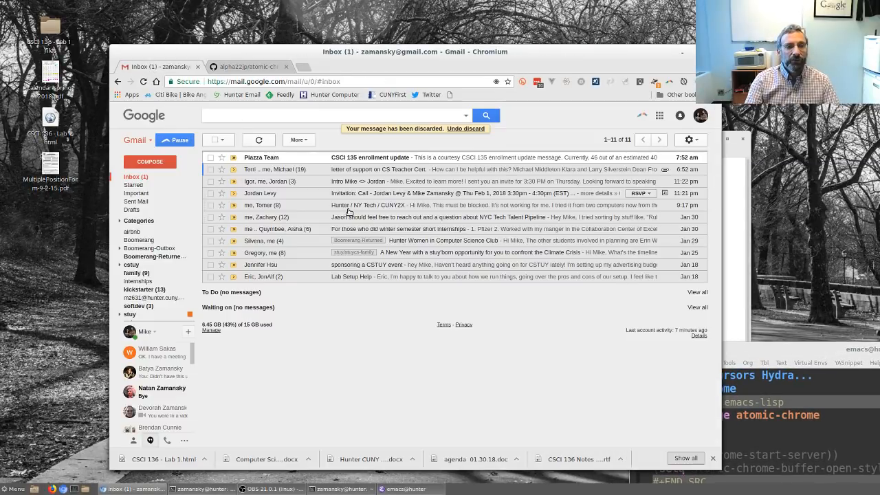
# - Compose a new message whose body reads 'editing with atomic chrome', fixing 'wiht' with C-t
pyautogui.click(150, 162)
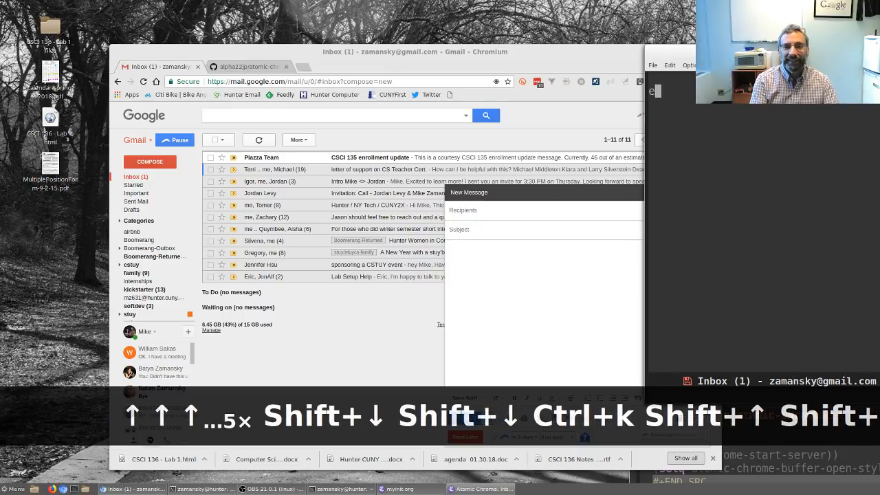
pyautogui.write('editing wiht atomic c')
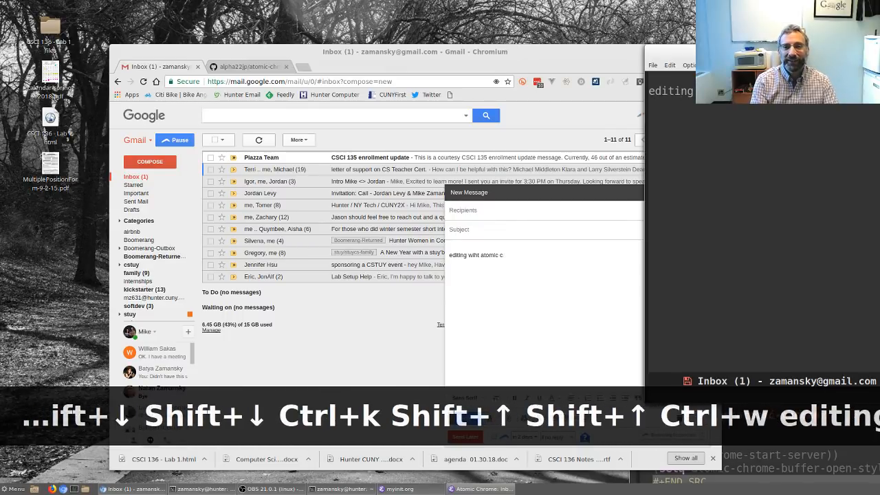
pyautogui.write('hrome')
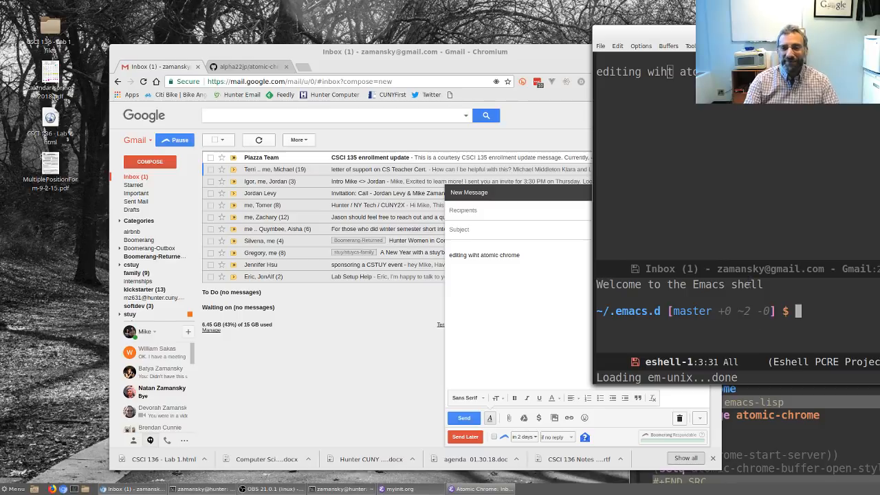
pyautogui.moveTo(739, 173)
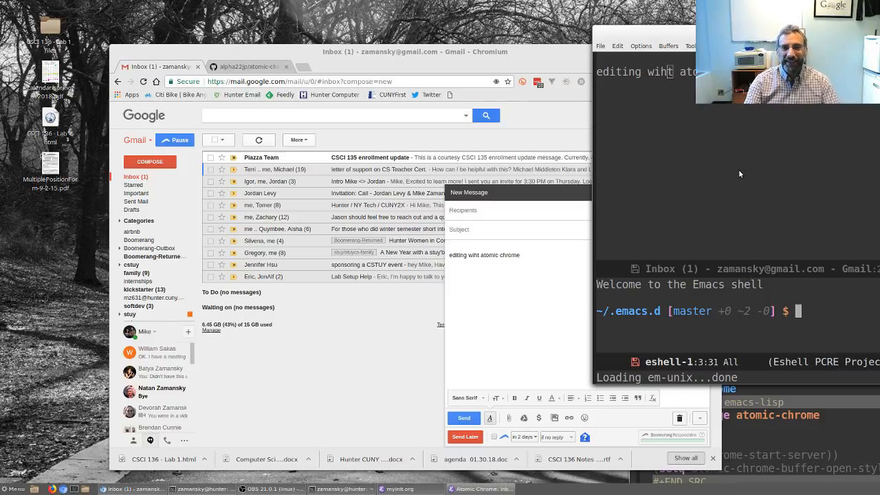
pyautogui.press('ctrl+t')
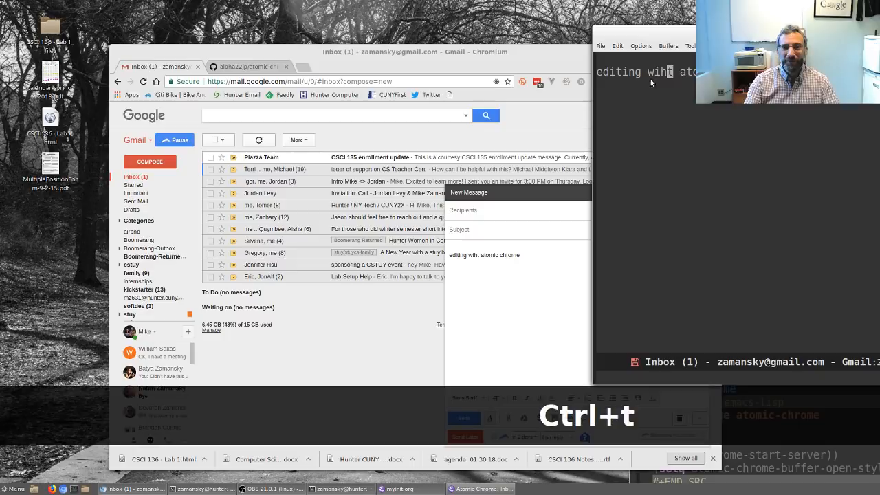